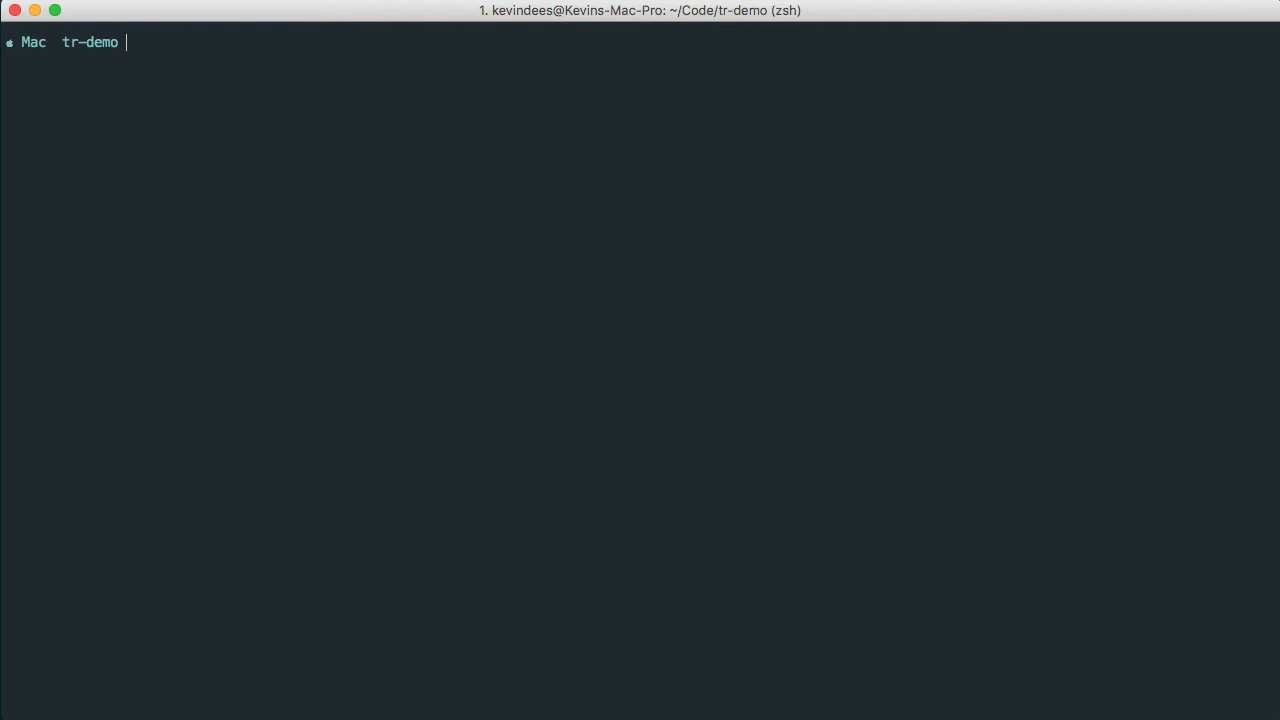
# Load wp-admin for the TypeRocket Demo site via the admin bar's Dashboard link.
pyautogui.write('ll')
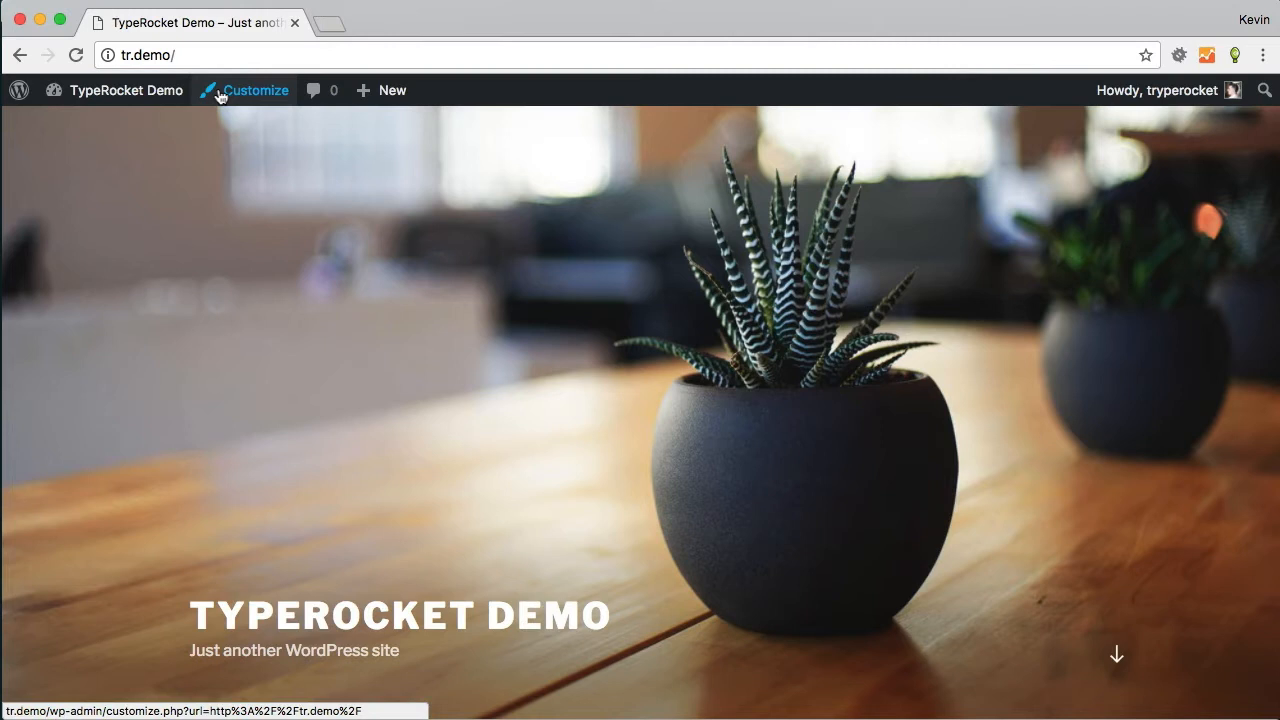
pyautogui.click(126, 90)
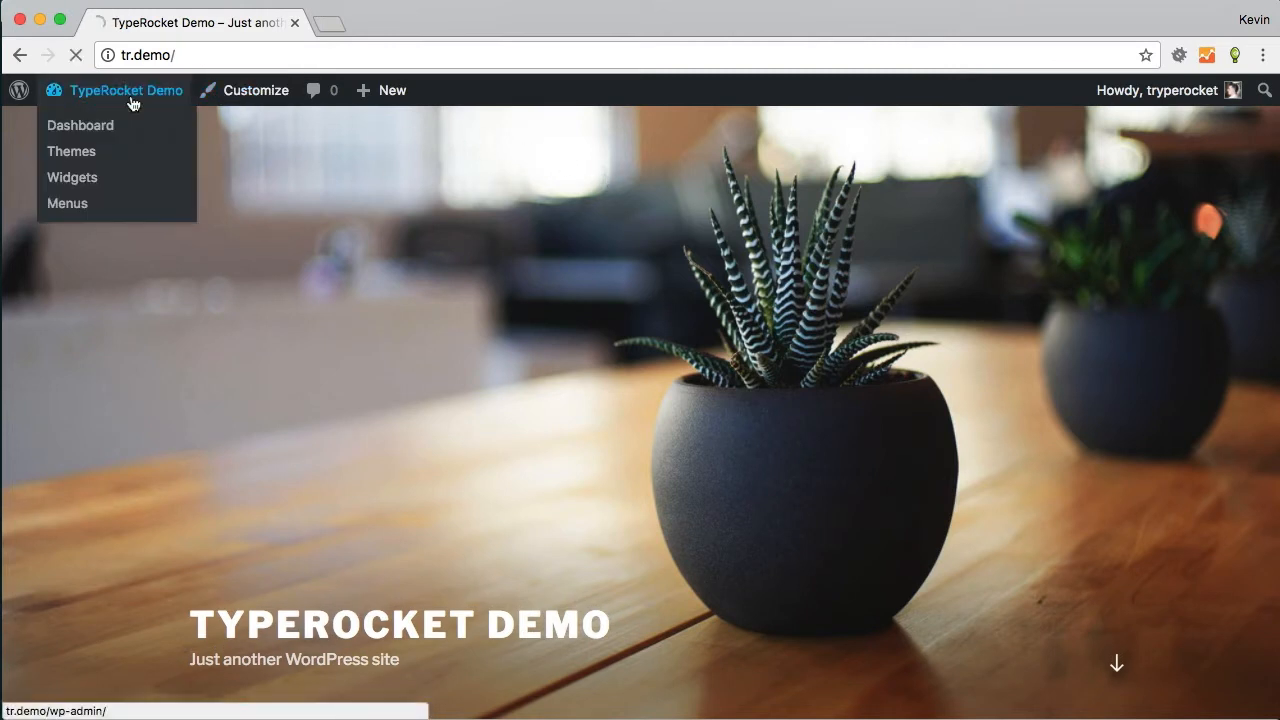
pyautogui.click(80, 125)
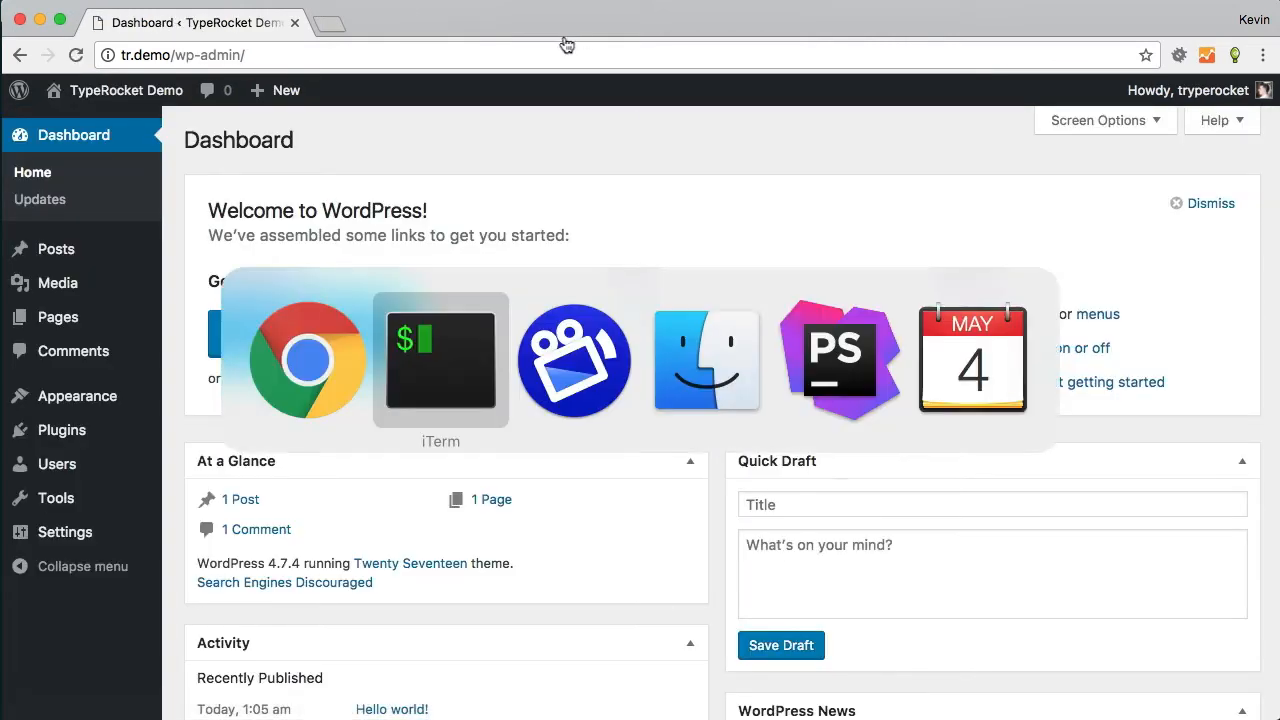
# Change into wp-content/themes/twentyseventeen, list its files with ll, then clear the terminal.
pyautogui.click(440, 360)
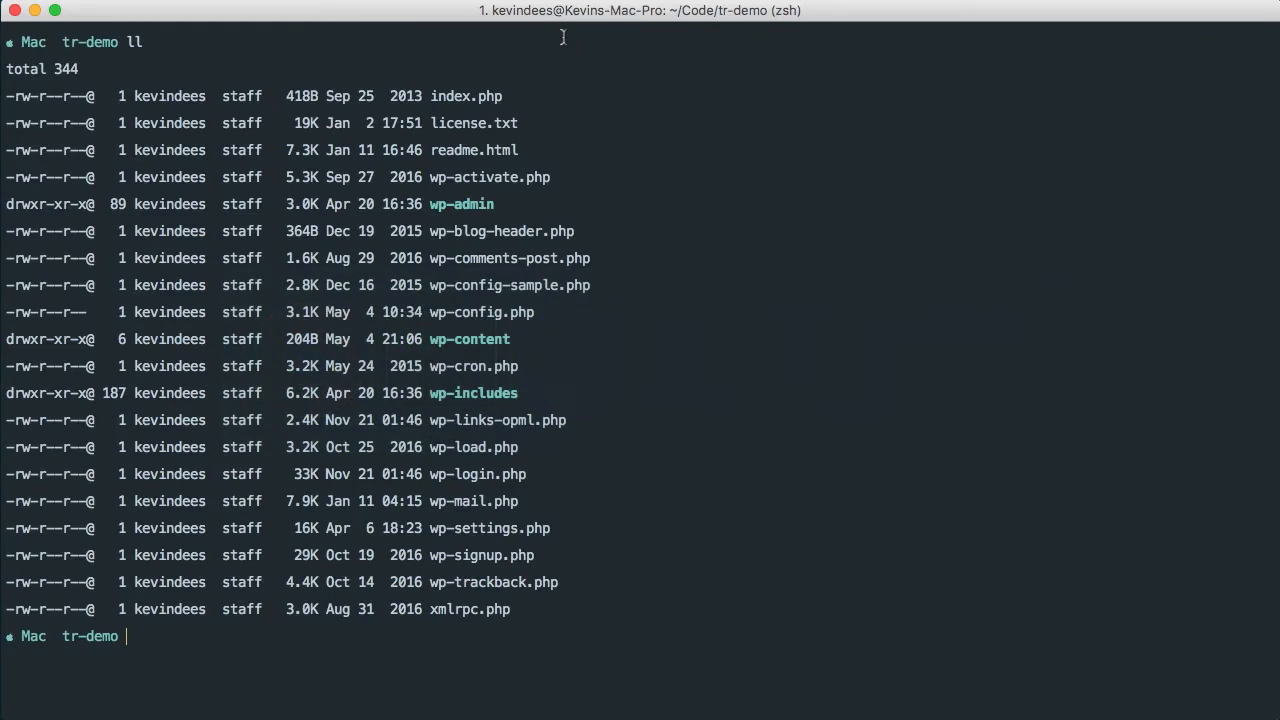
pyautogui.write('wp')
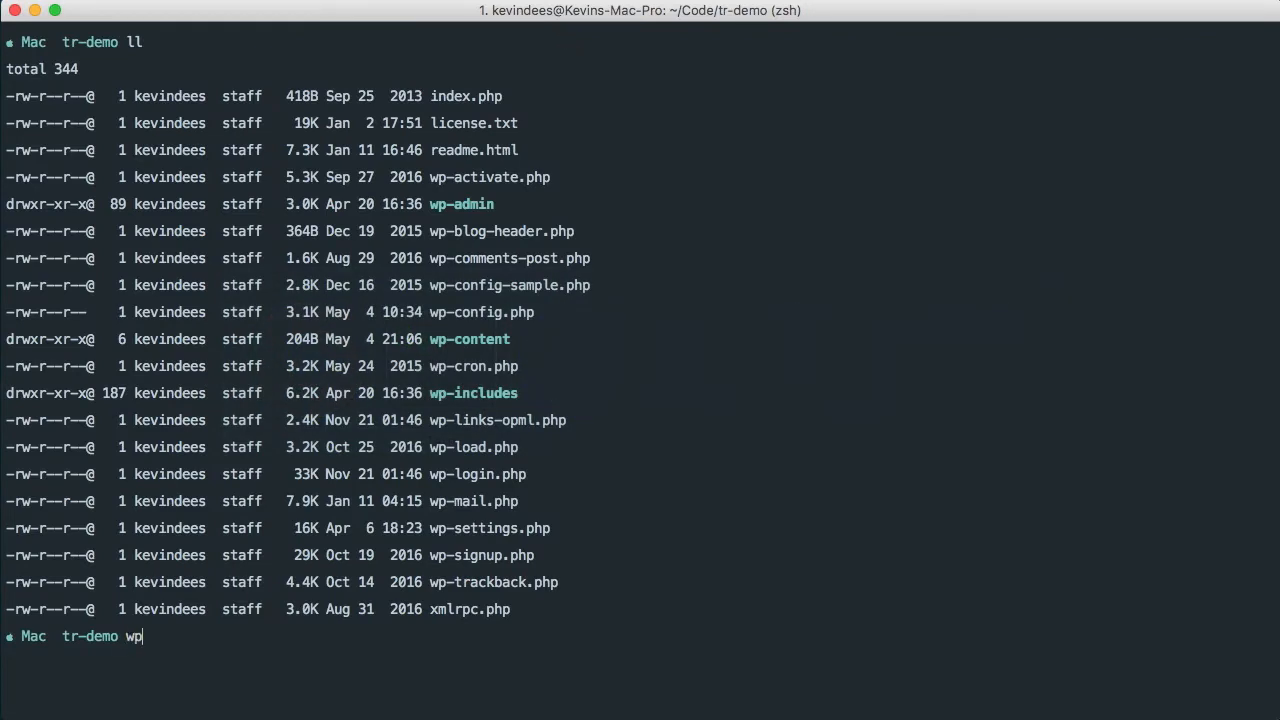
pyautogui.write('-content/themes/')
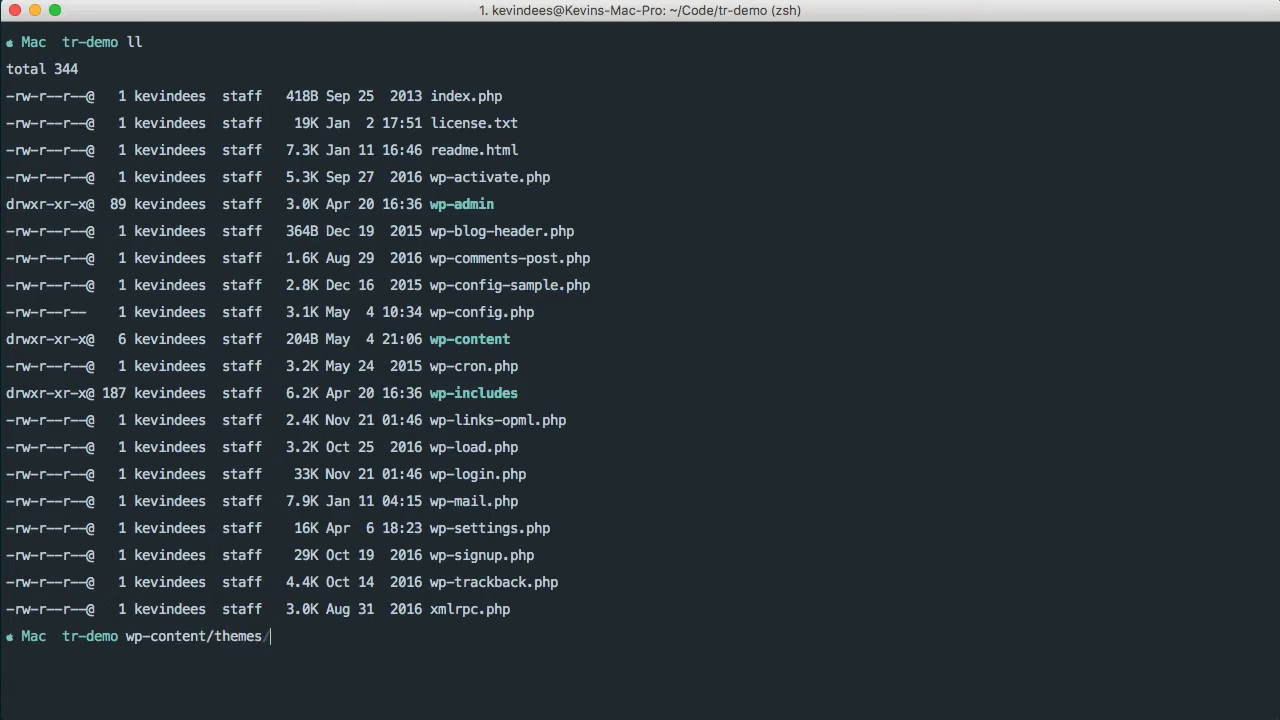
pyautogui.write('twenty')
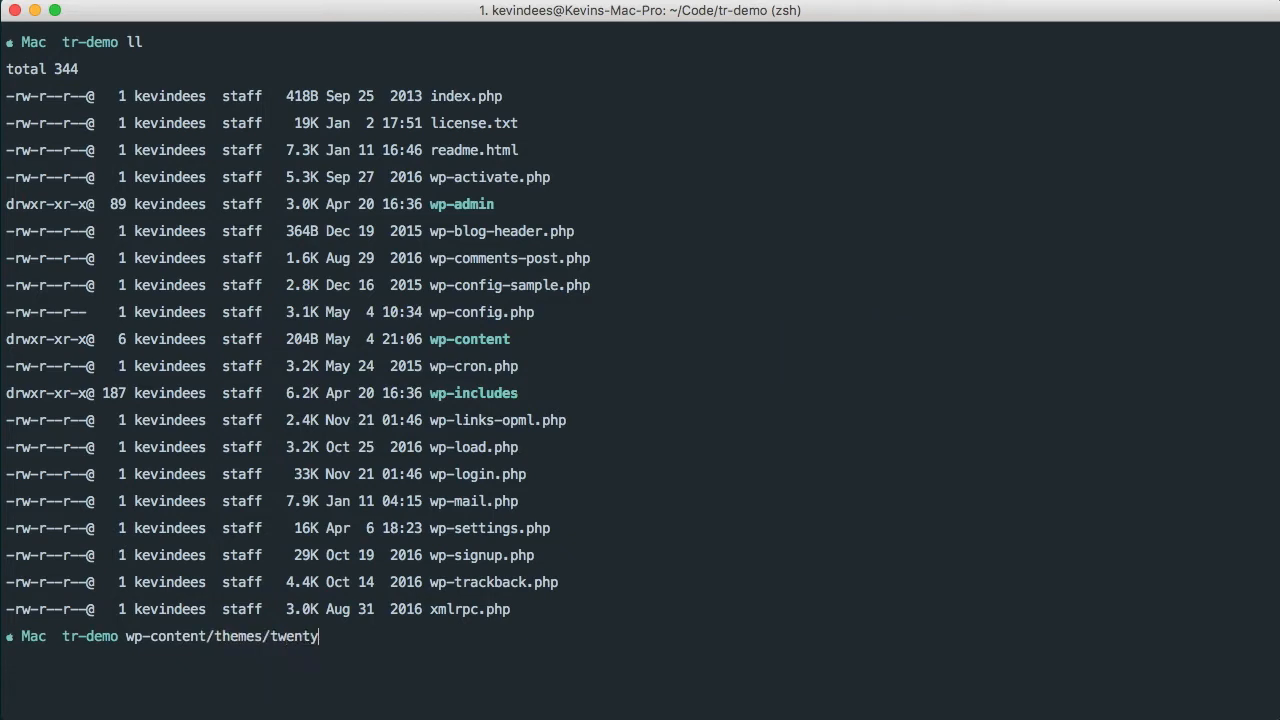
pyautogui.write('seventeen')
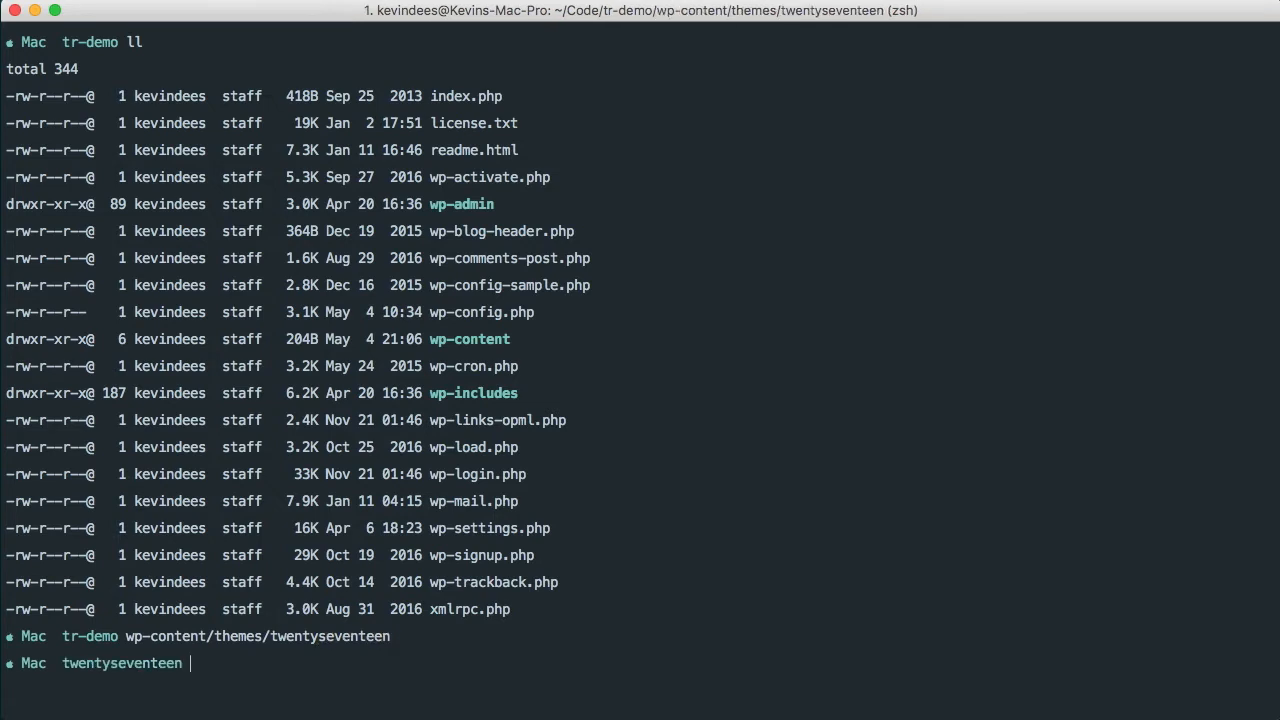
pyautogui.write('ll')
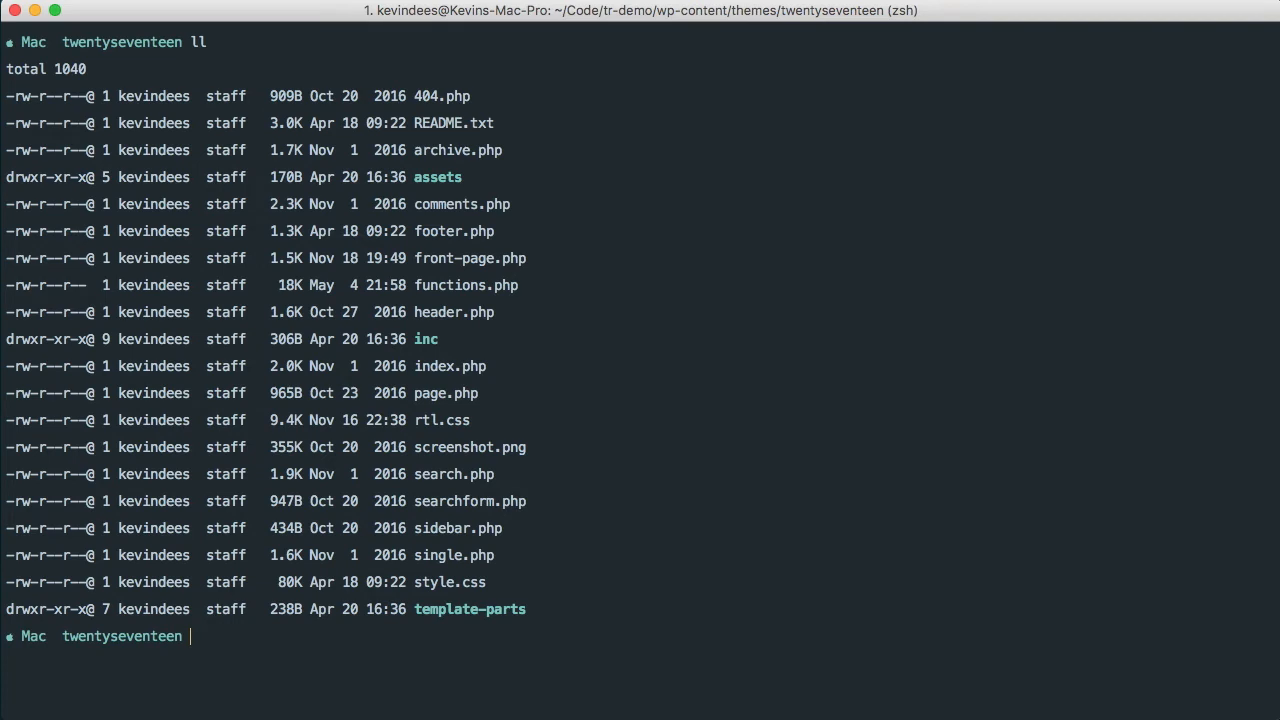
pyautogui.press('ctrl+l')
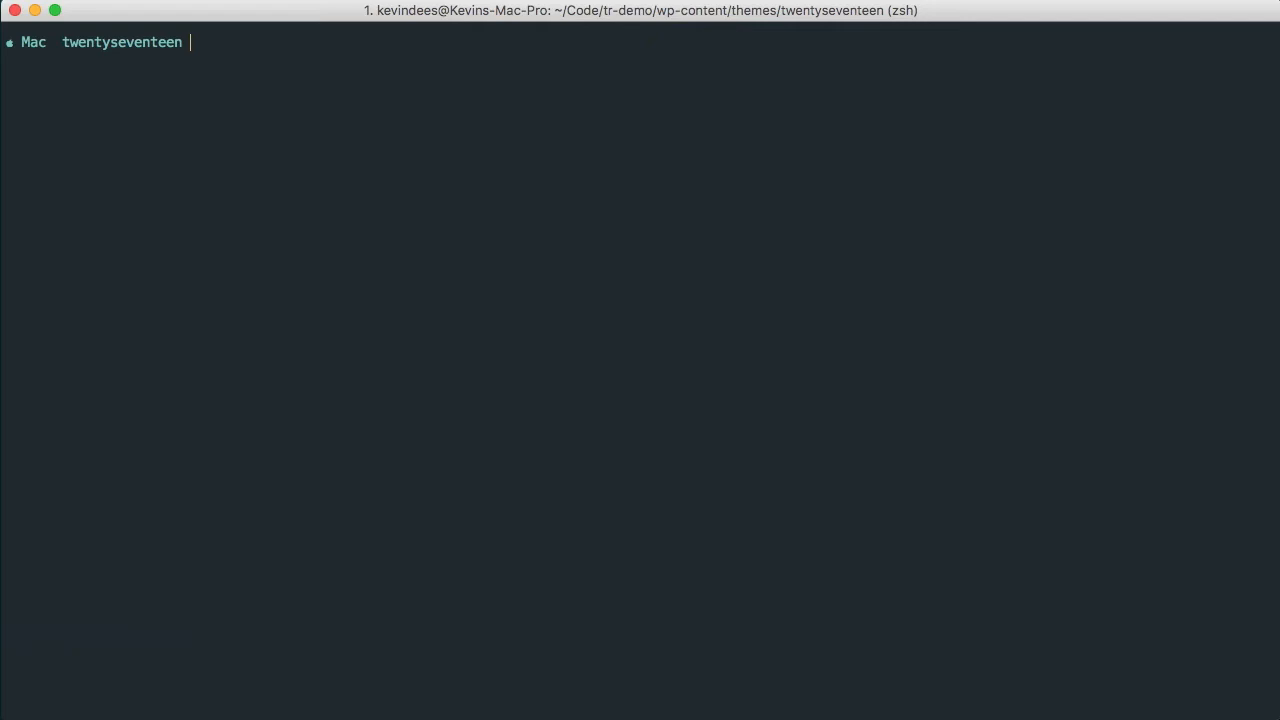
# Run 'composer create-project --prefer-dist typerocket/typerocket' from the twentyseventeen folder.
pyautogui.write('composer')
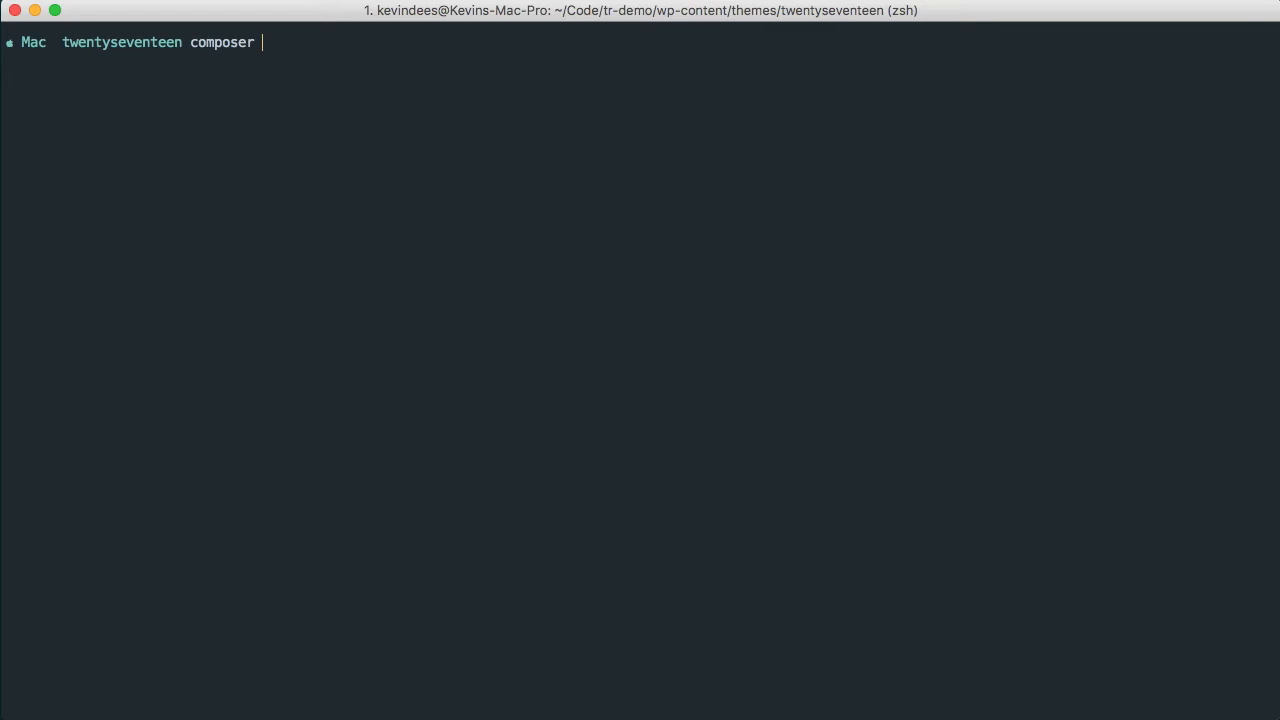
pyautogui.write('crea')
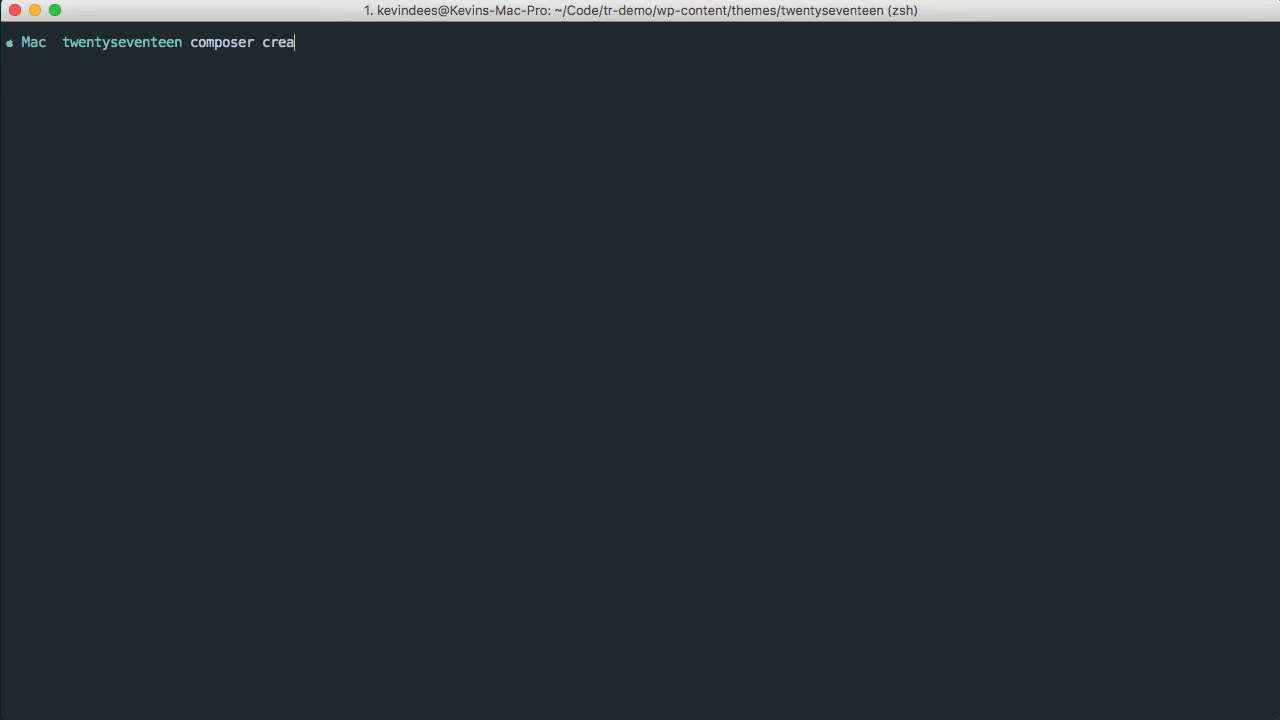
pyautogui.write('te-pro')
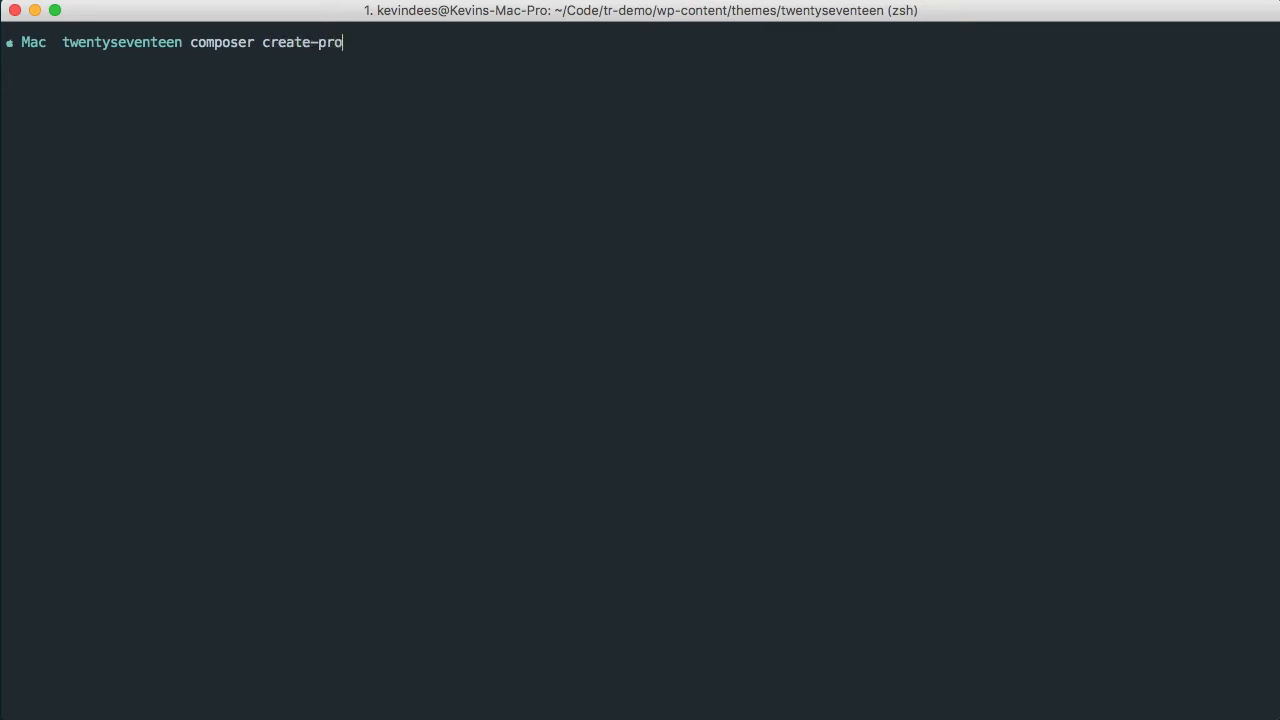
pyautogui.write('ject --')
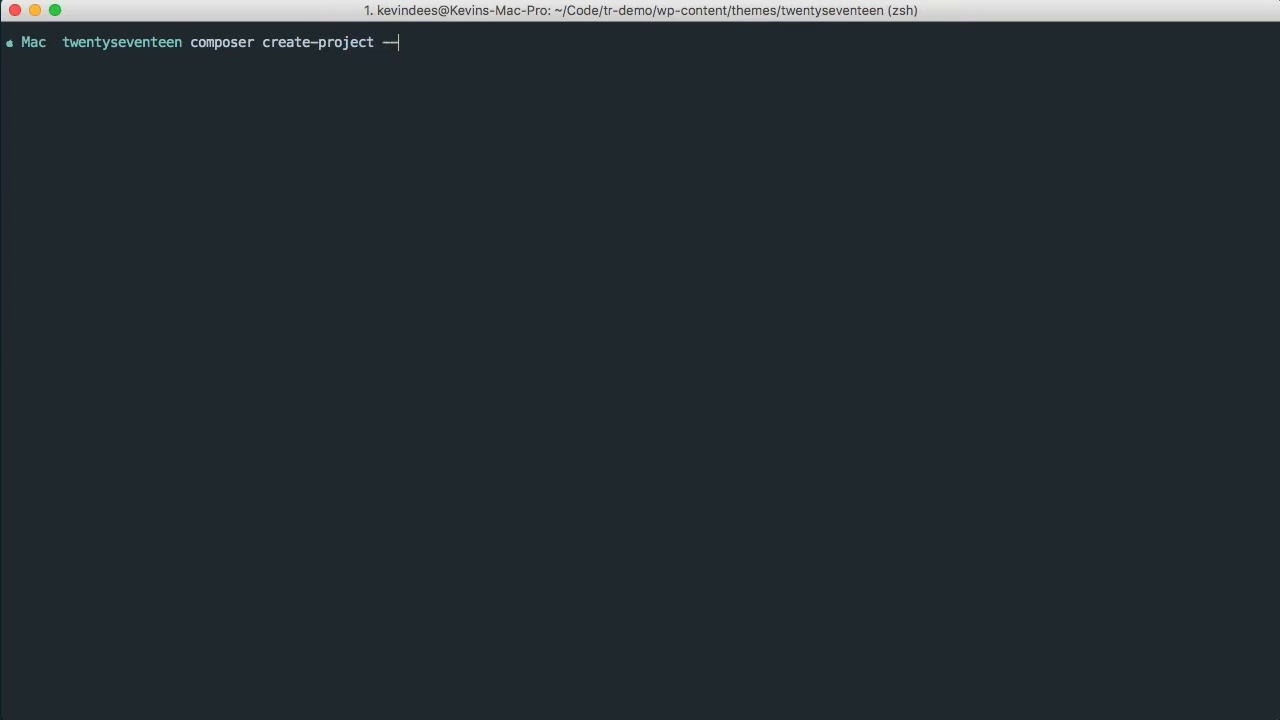
pyautogui.write('pr')
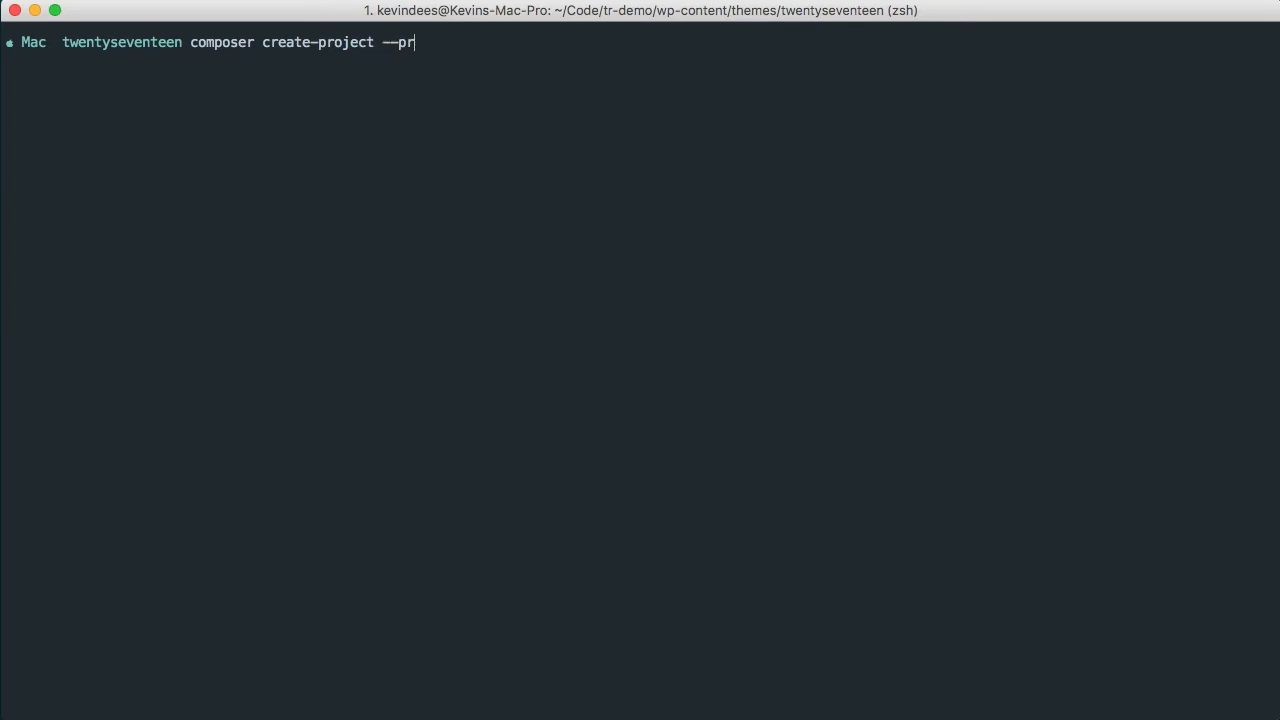
pyautogui.write('efer-dist')
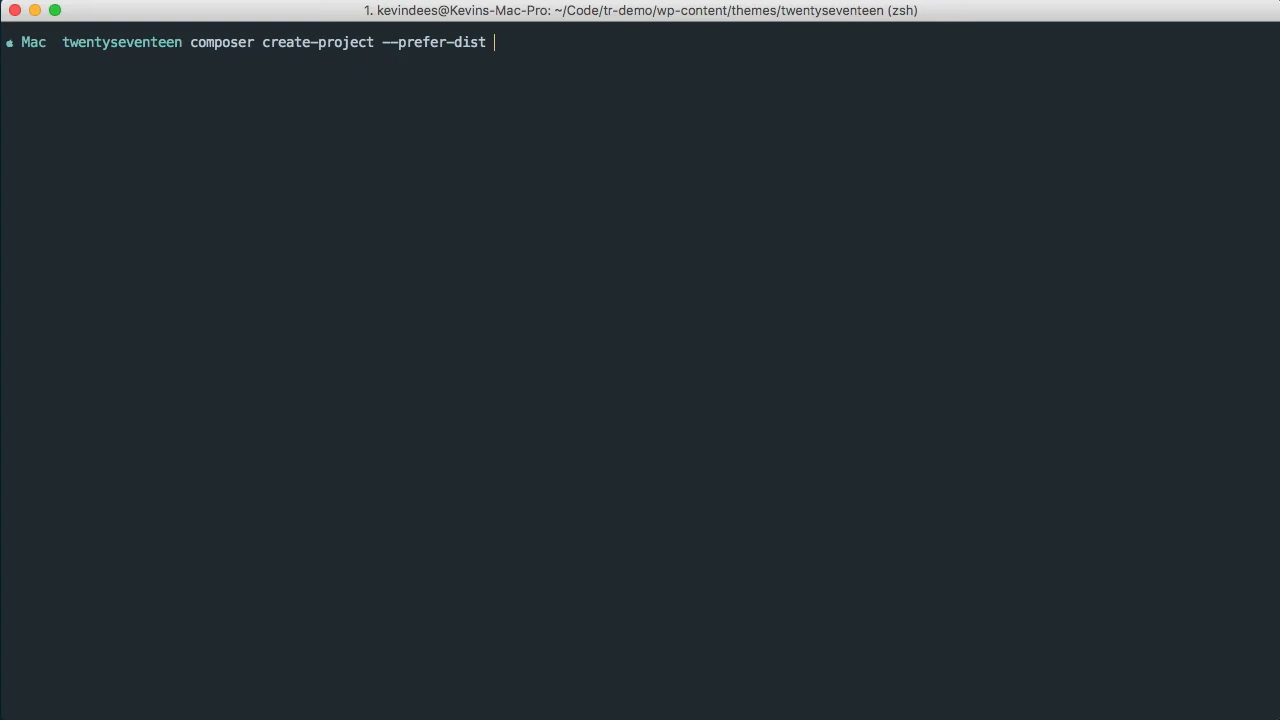
pyautogui.write('ty')
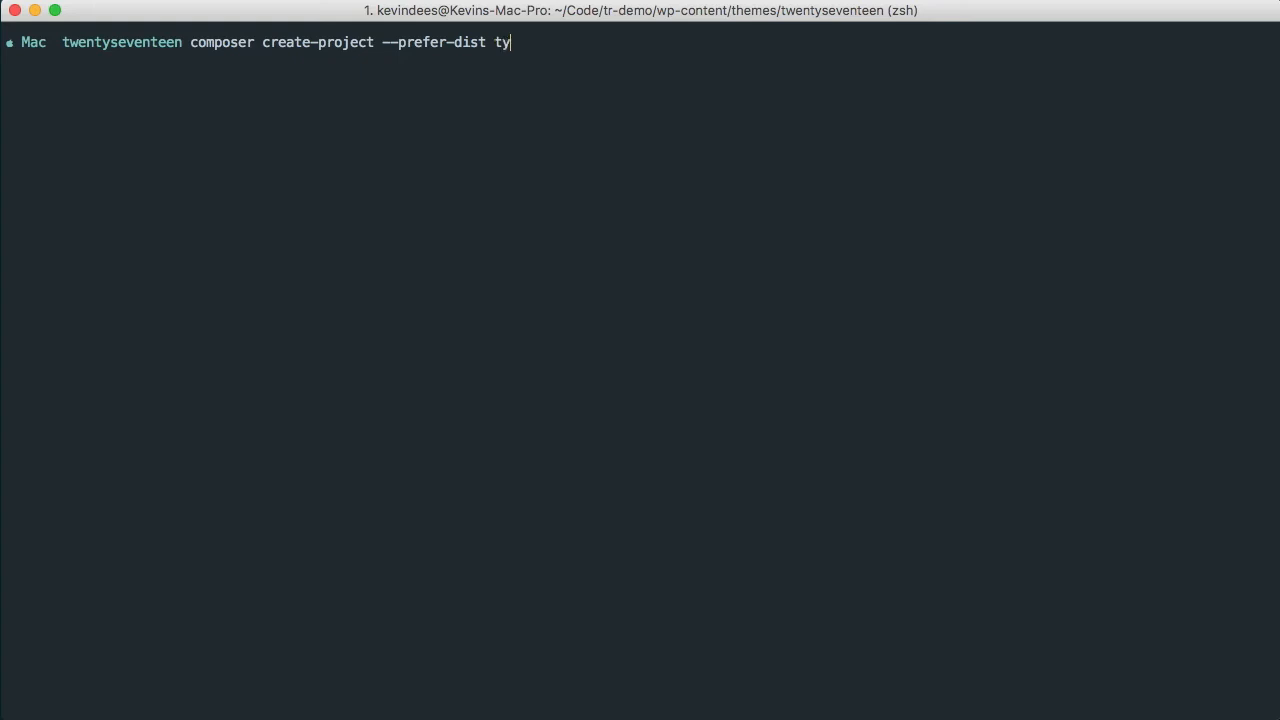
pyautogui.write('pe')
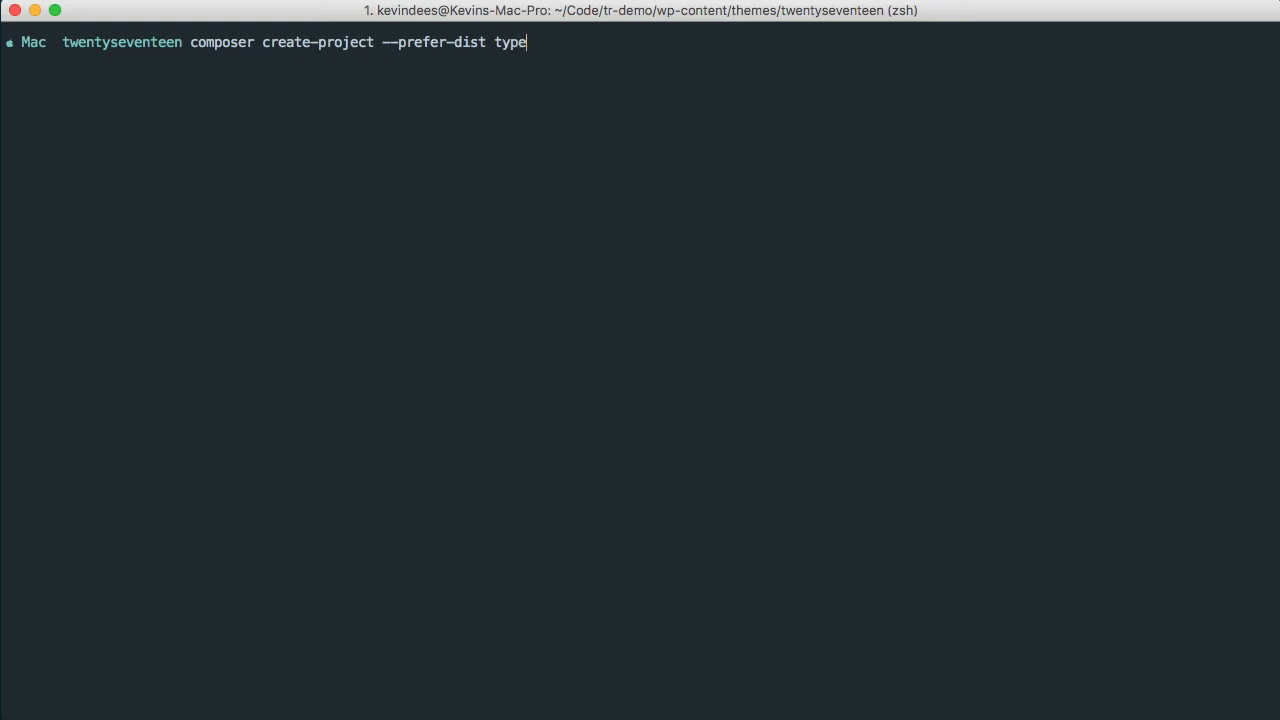
pyautogui.write('rocket/')
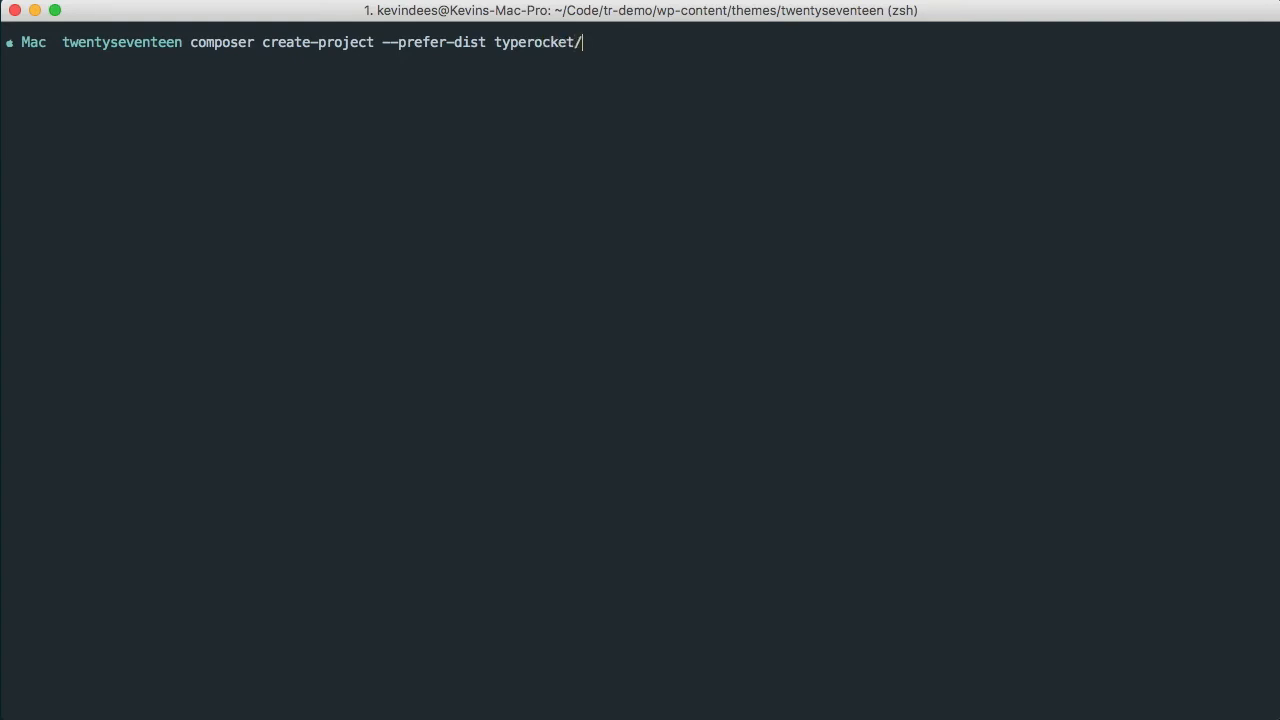
pyautogui.write('typerock')
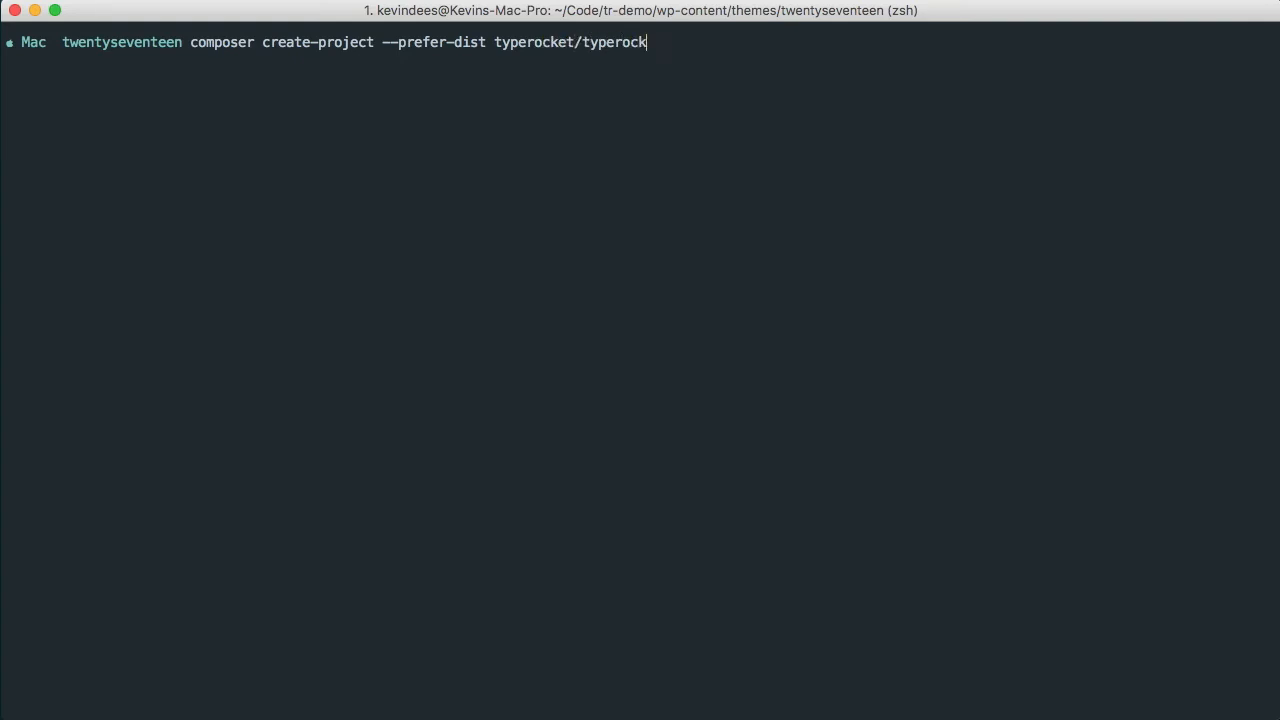
pyautogui.write('et')
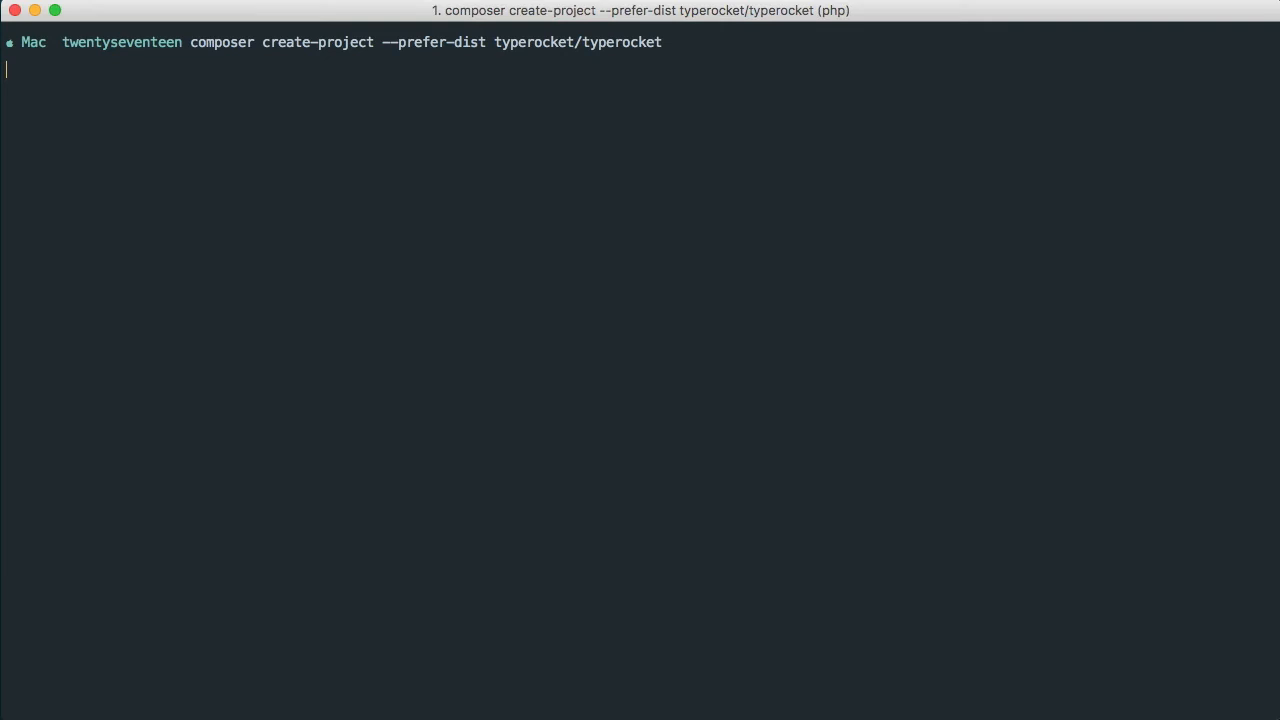
pyautogui.press('Return')
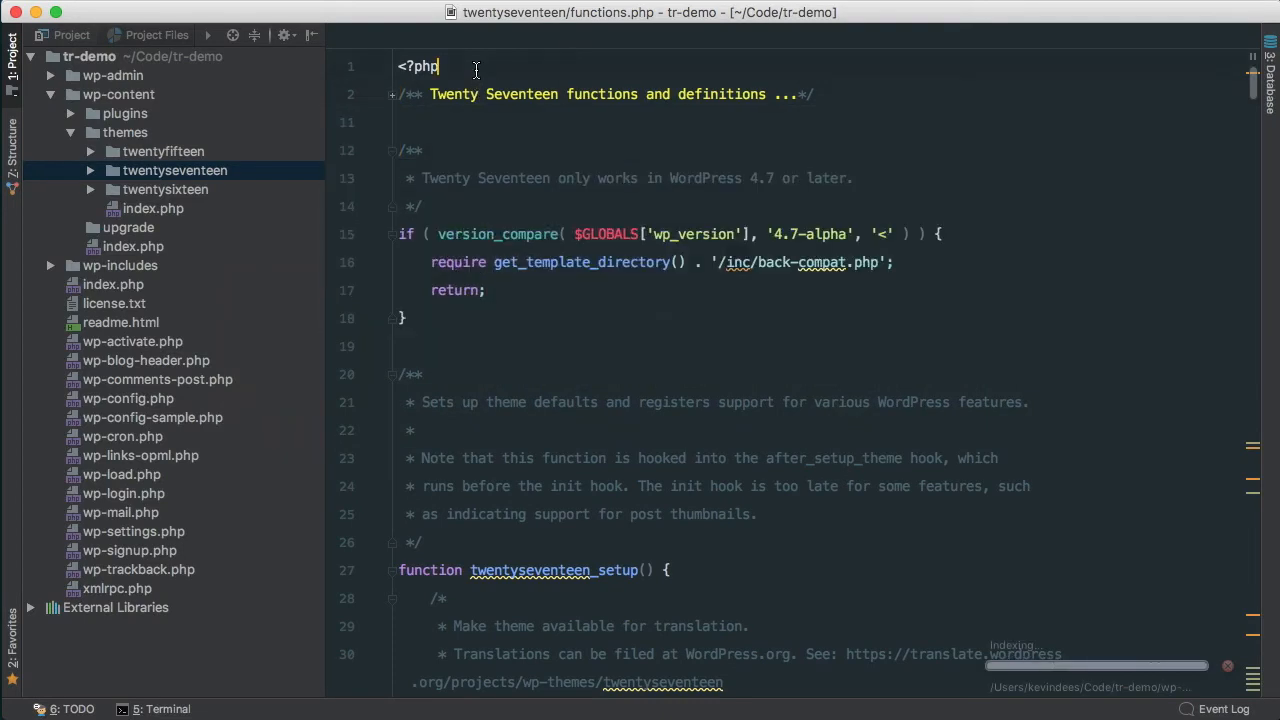
# Expand twentyseventeen in the Project panel and inspect the new typerocket folder's contents.
pyautogui.click(175, 170)
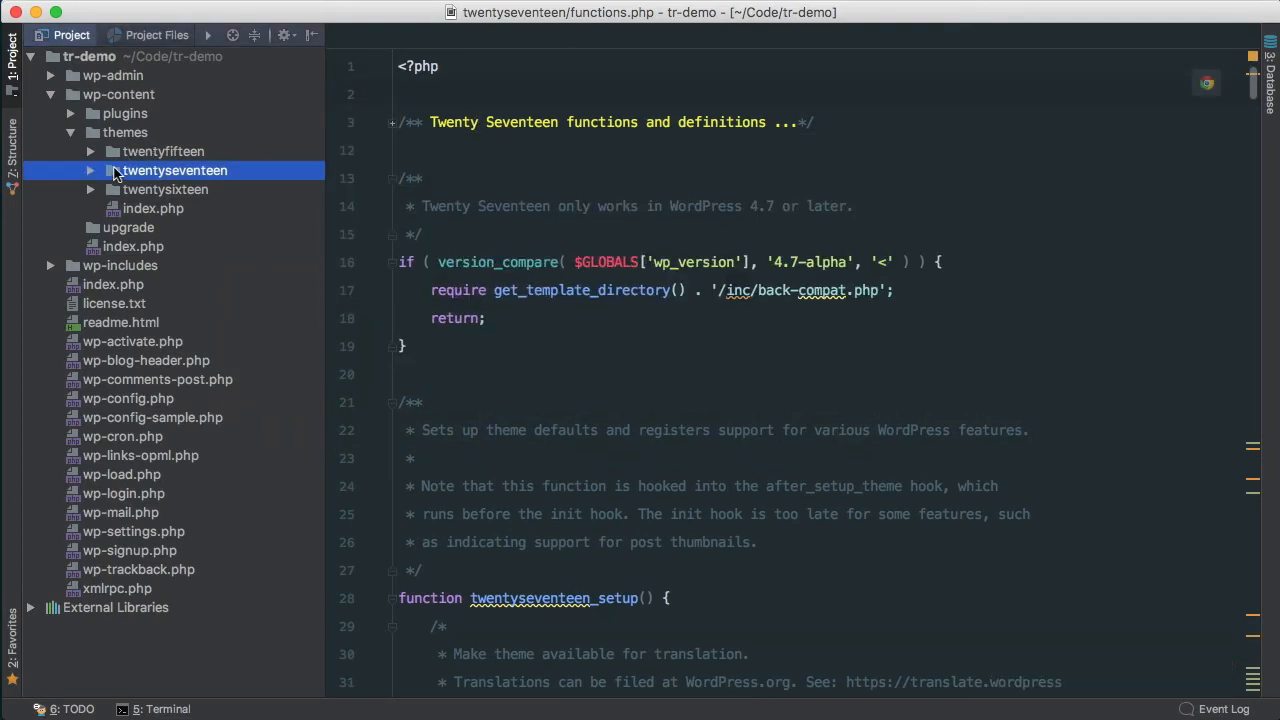
pyautogui.click(89, 170)
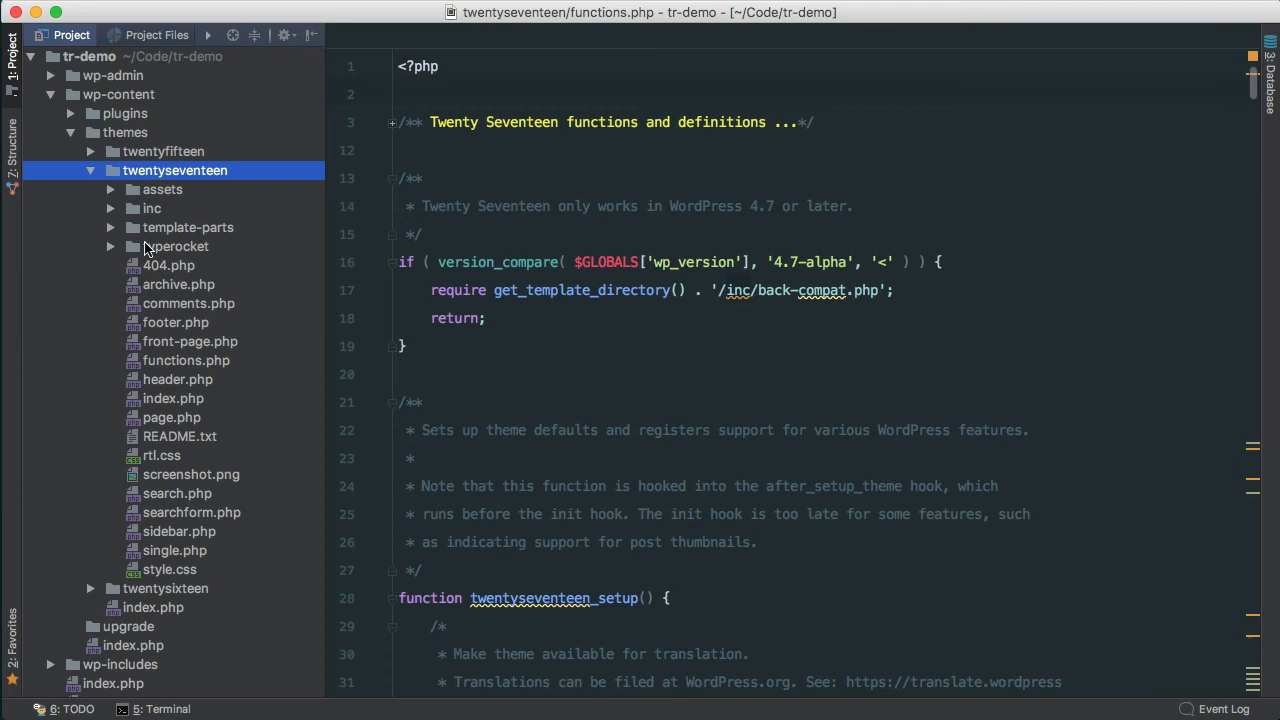
pyautogui.click(111, 246)
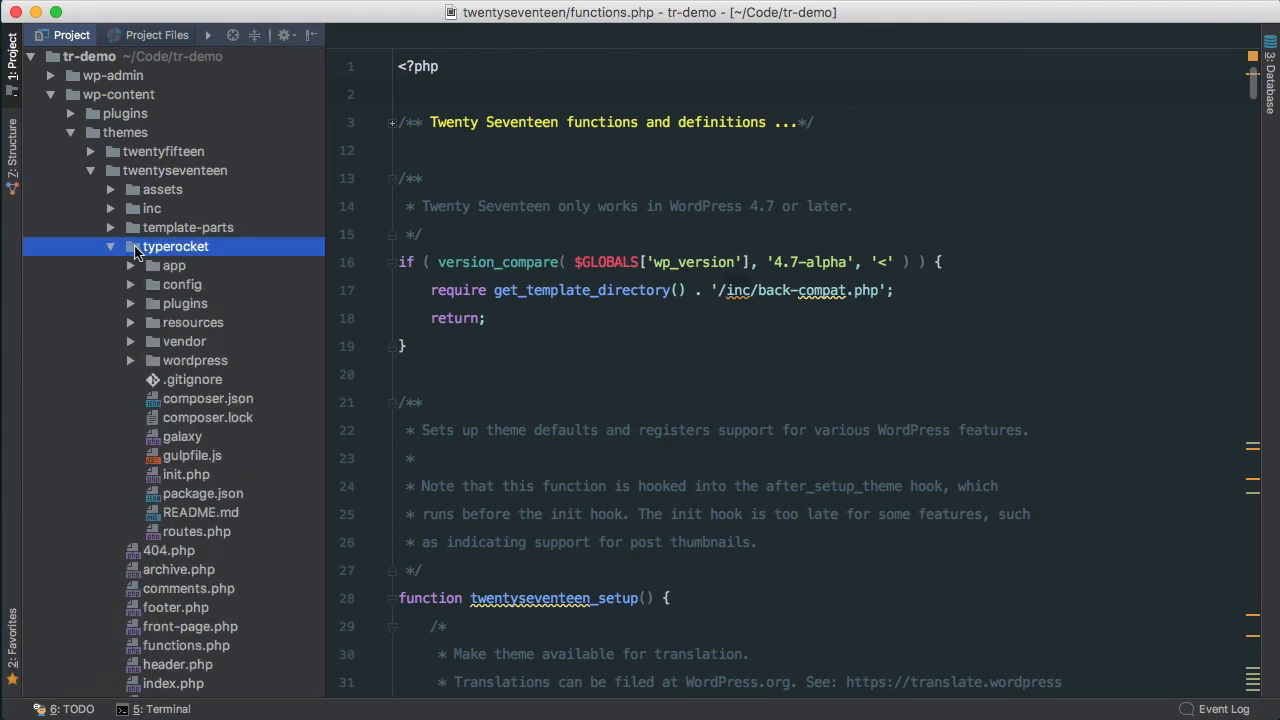
pyautogui.click(186, 474)
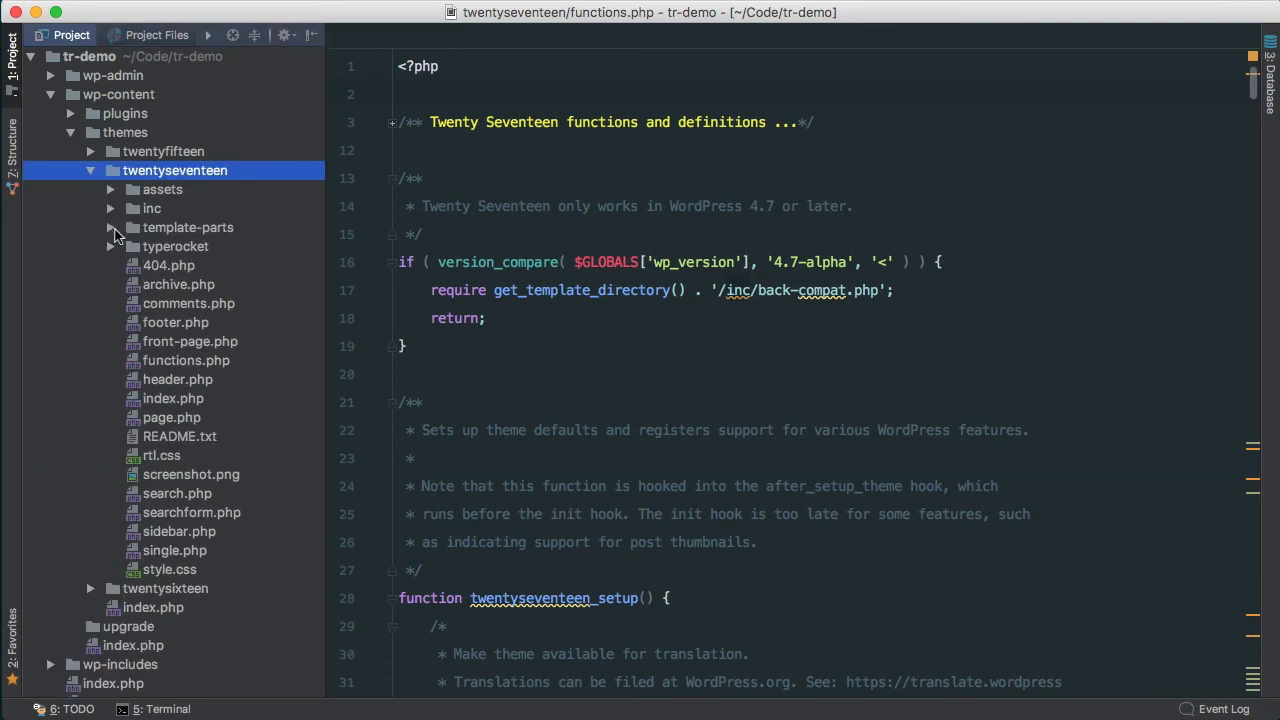
pyautogui.click(185, 360)
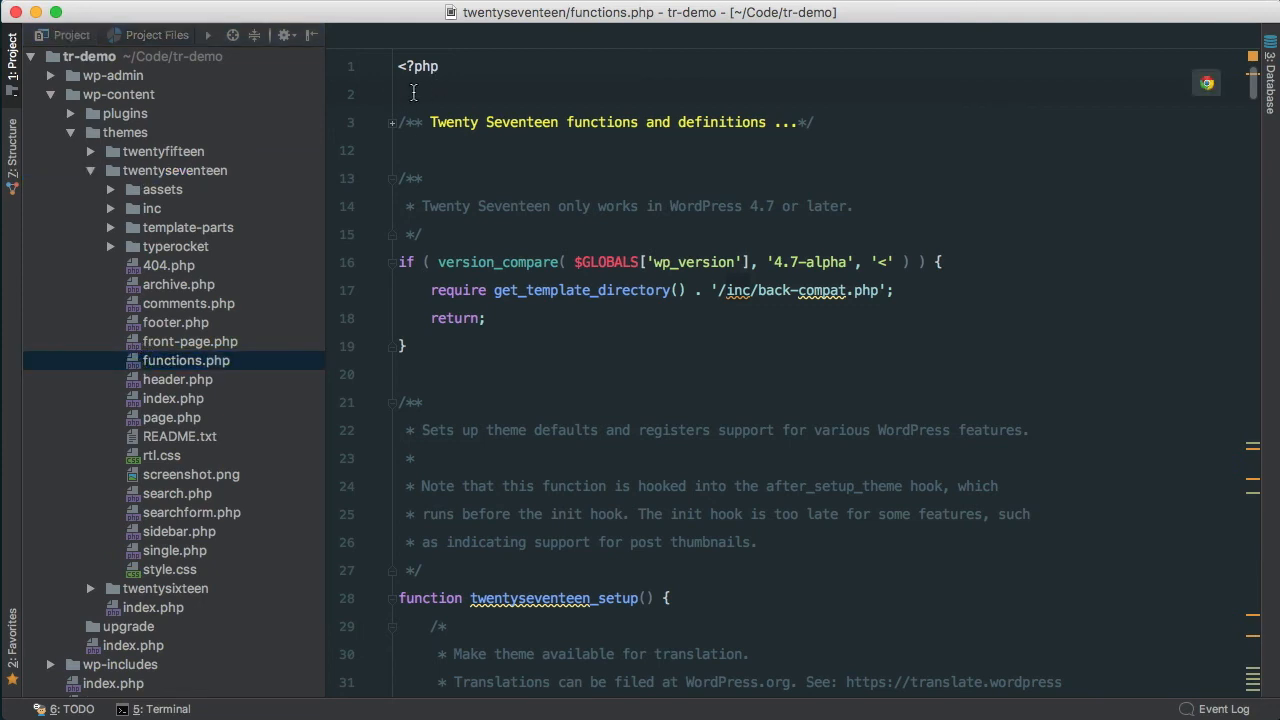
# Add require 'typerocket/init.php'; on line 2 of functions.php.
pyautogui.write('require')
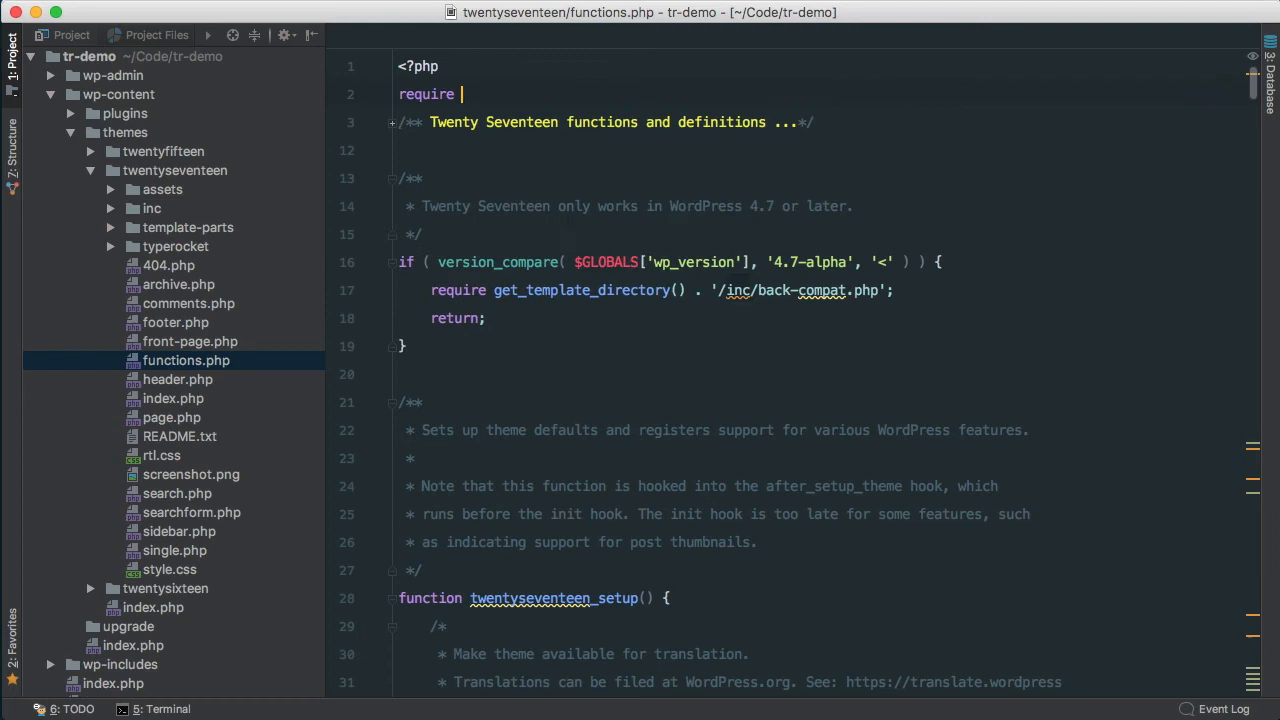
pyautogui.write("'typ'")
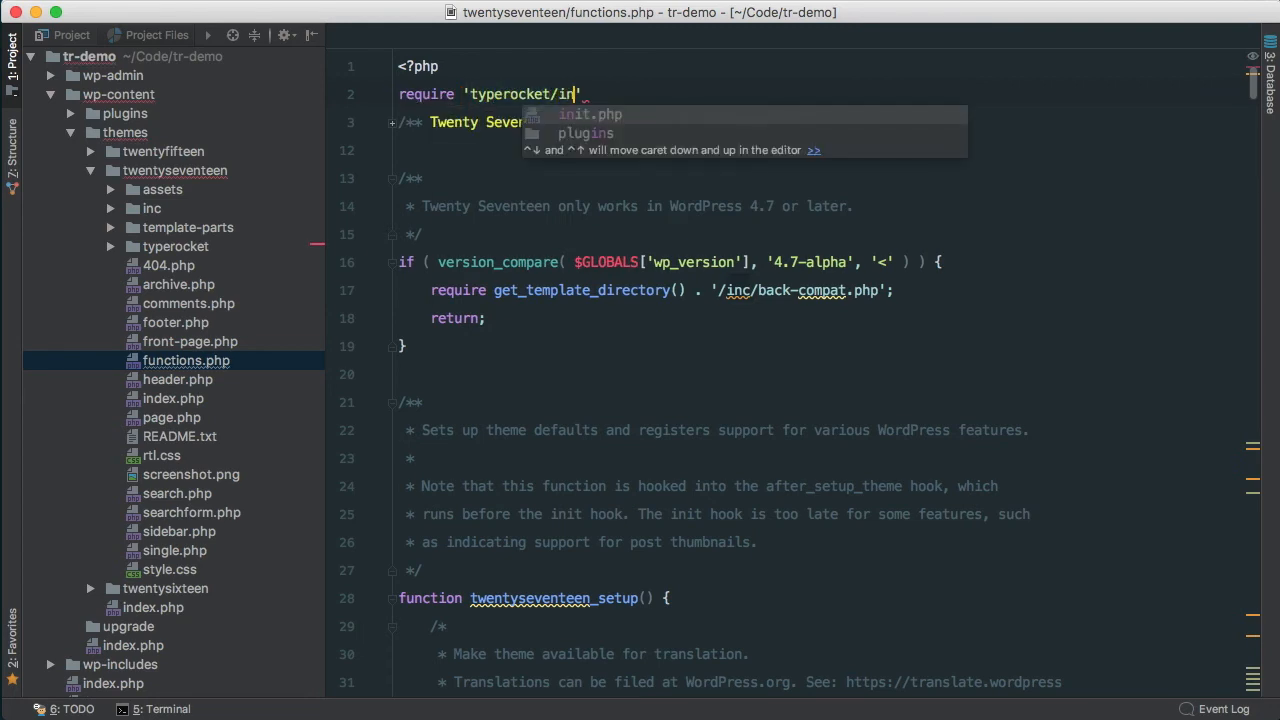
pyautogui.press('Tab')
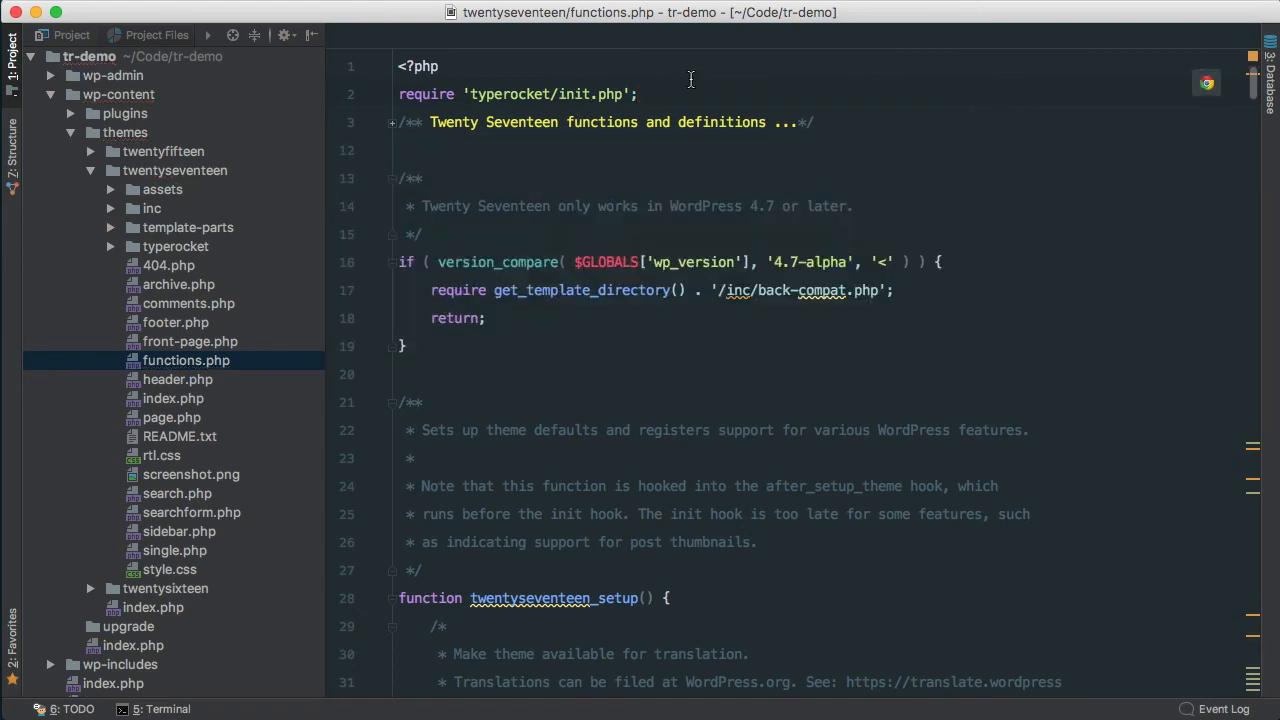
pyautogui.click(636, 94)
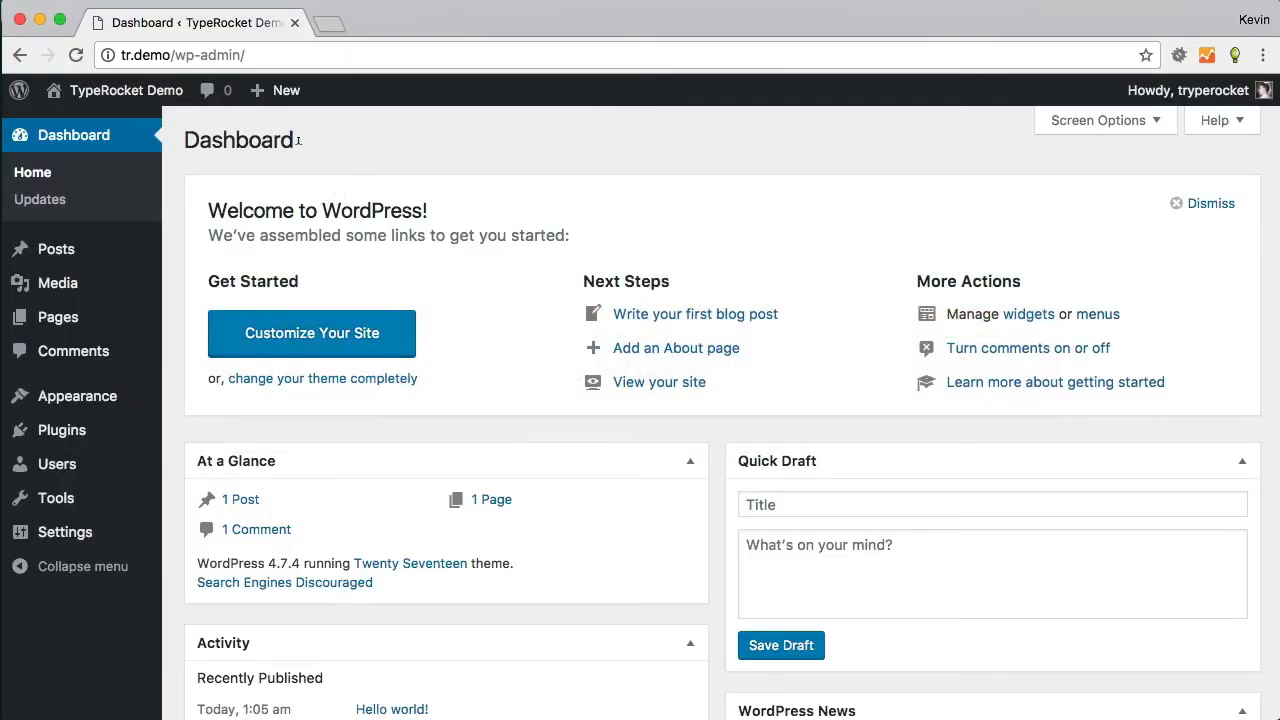
pyautogui.moveTo(52, 577)
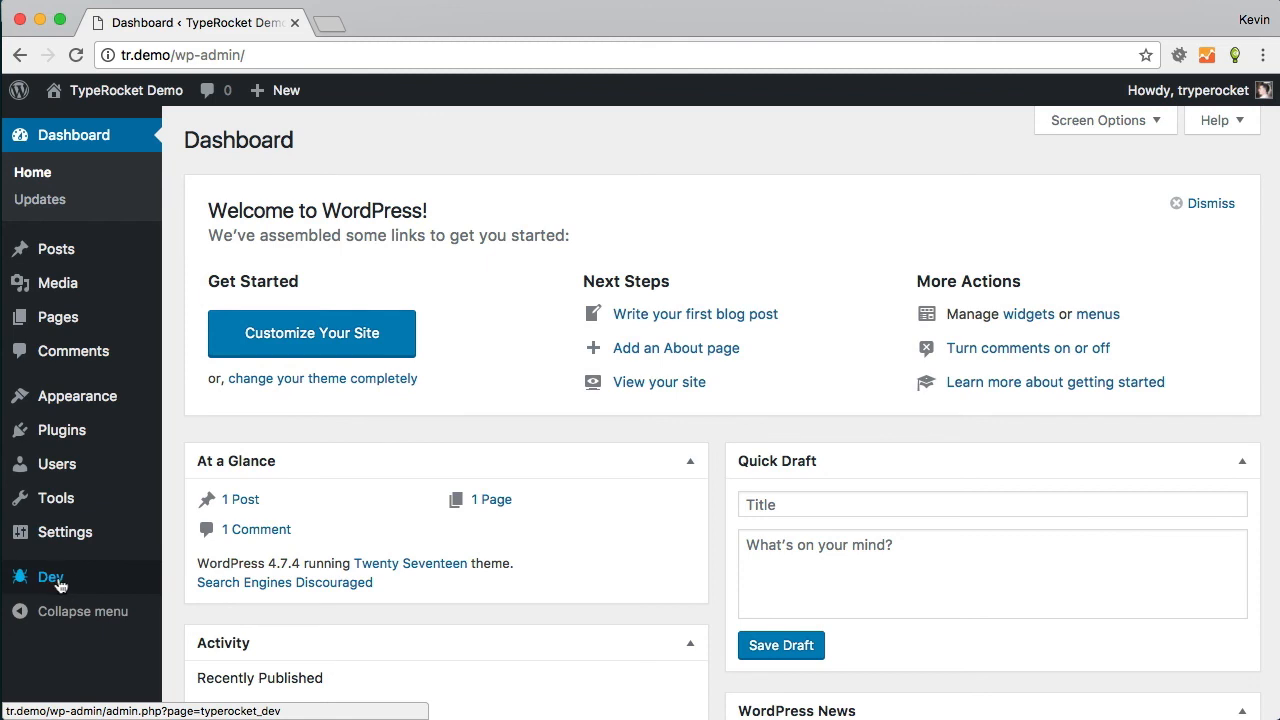
pyautogui.moveTo(56, 464)
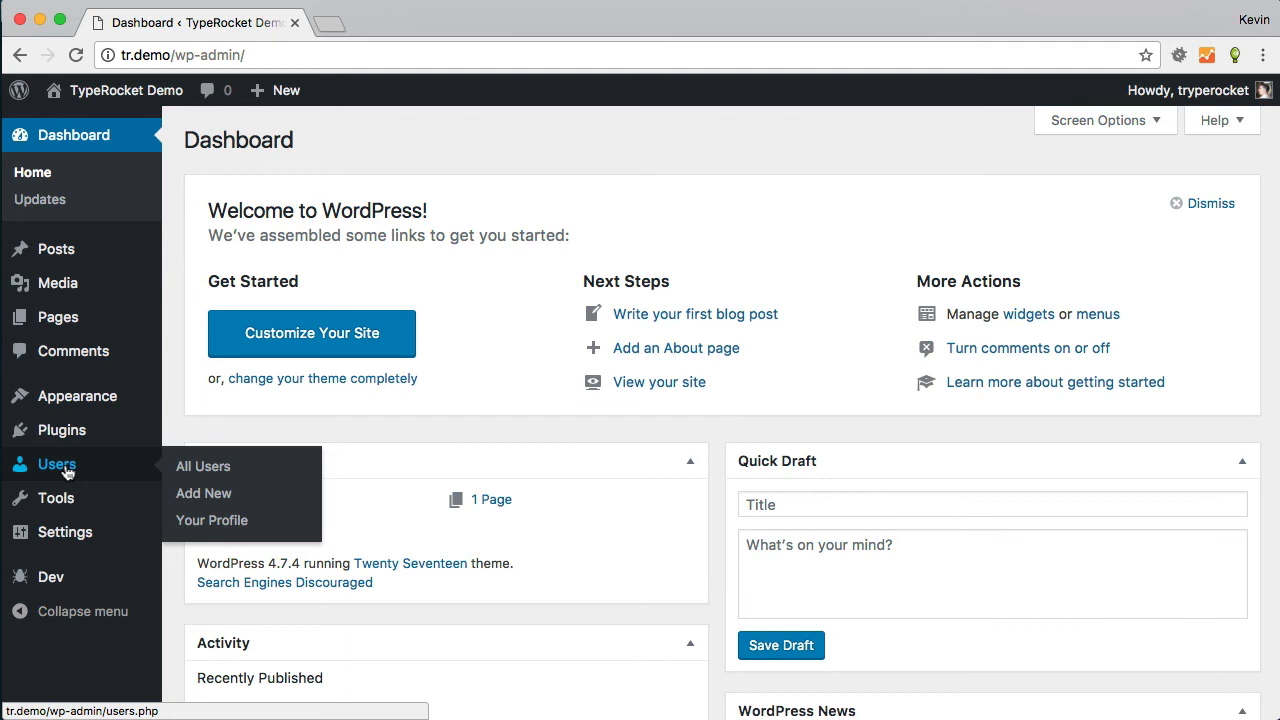
pyautogui.moveTo(145, 460)
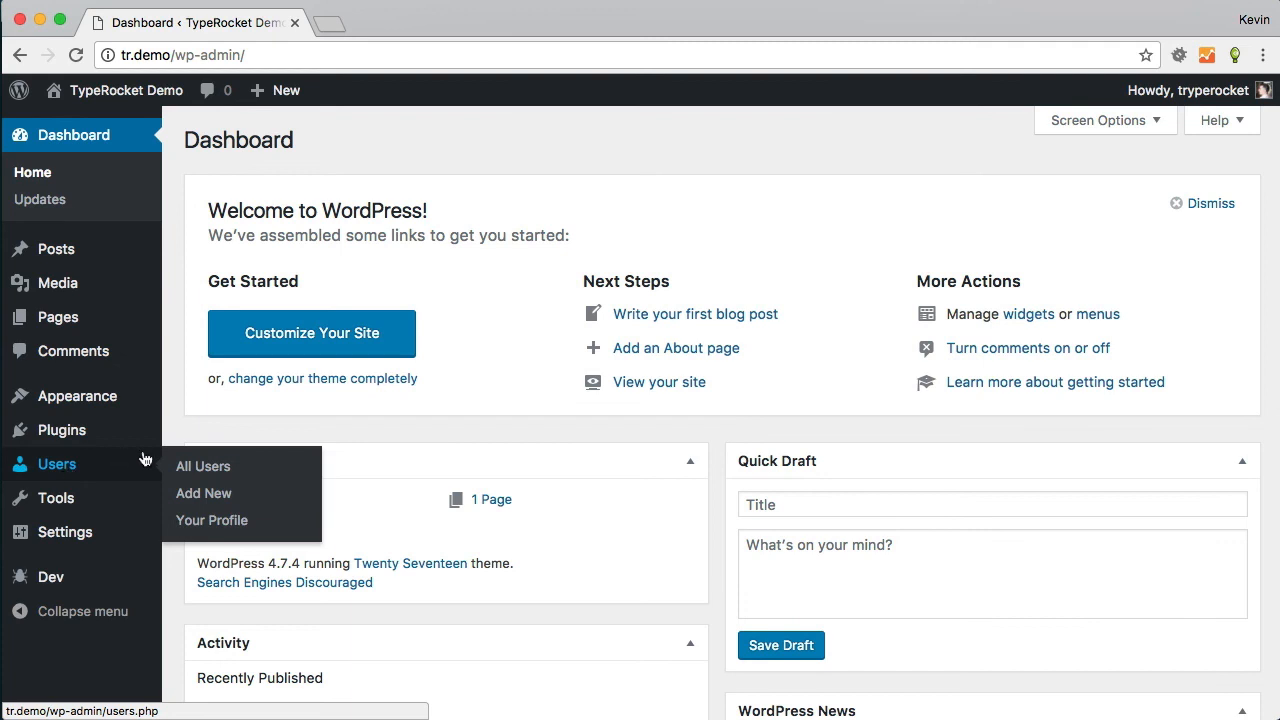